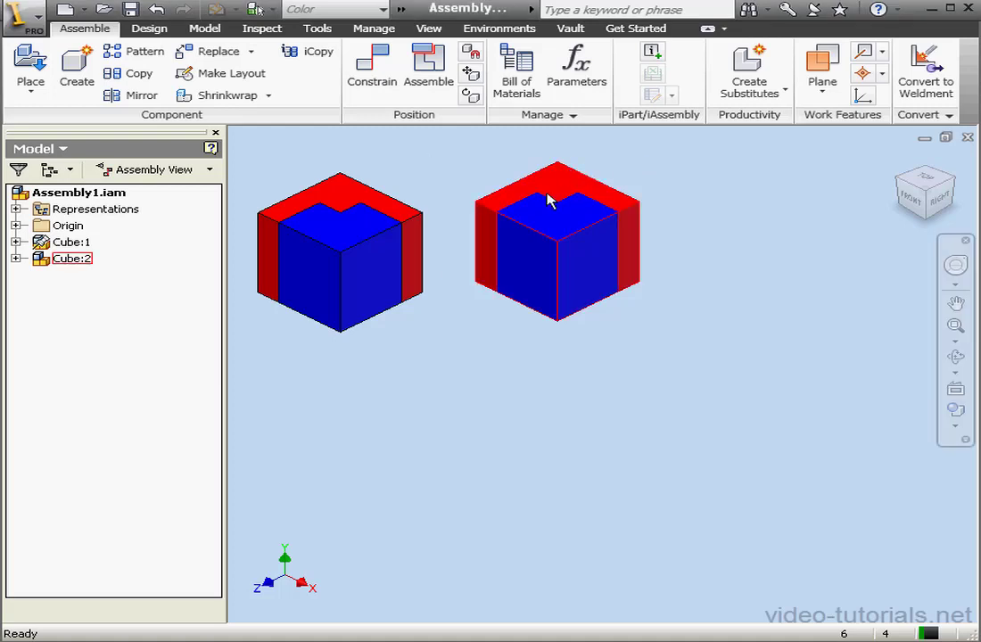
Step: Expand Cube:2 in the Model browser to list Cube-Section-A:1 and Cube-Section-B:1
click(18, 258)
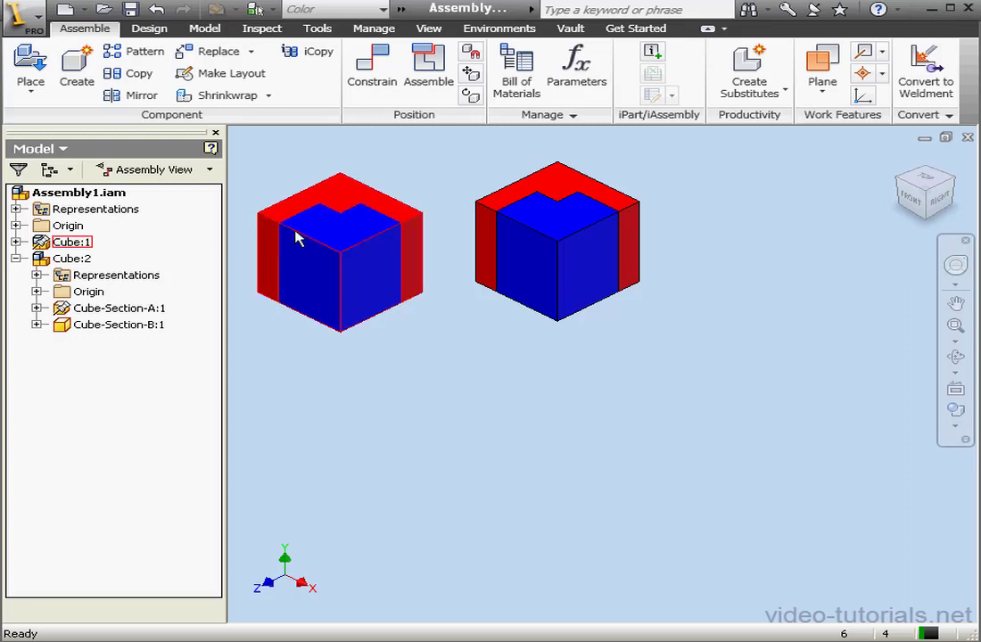
mouse_move(290, 239)
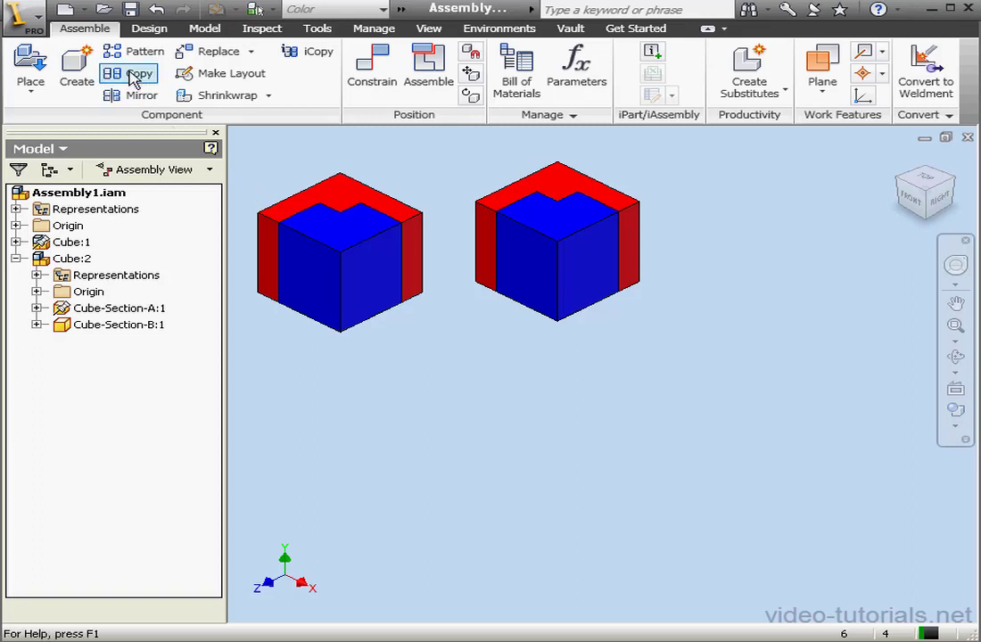
Step: Start Copy Components and add Cube:2 with both section parts to the copy list
click(137, 73)
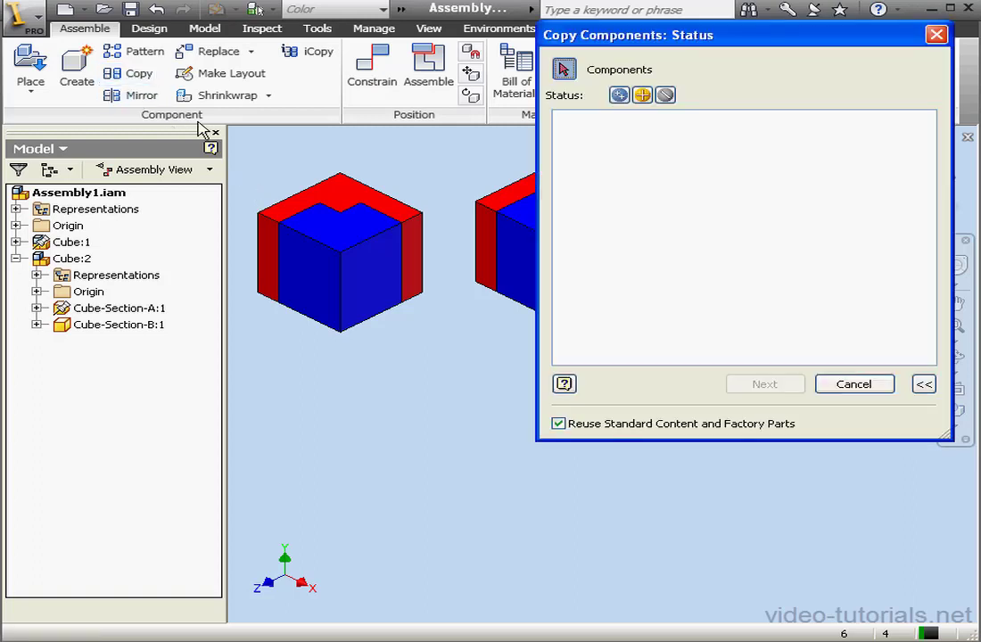
click(72, 258)
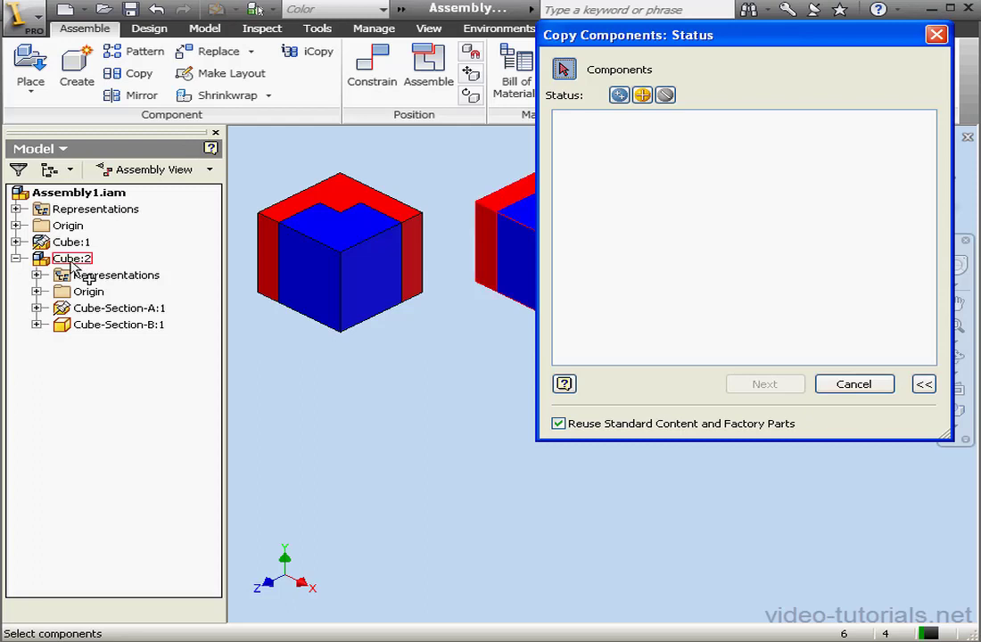
click(71, 258)
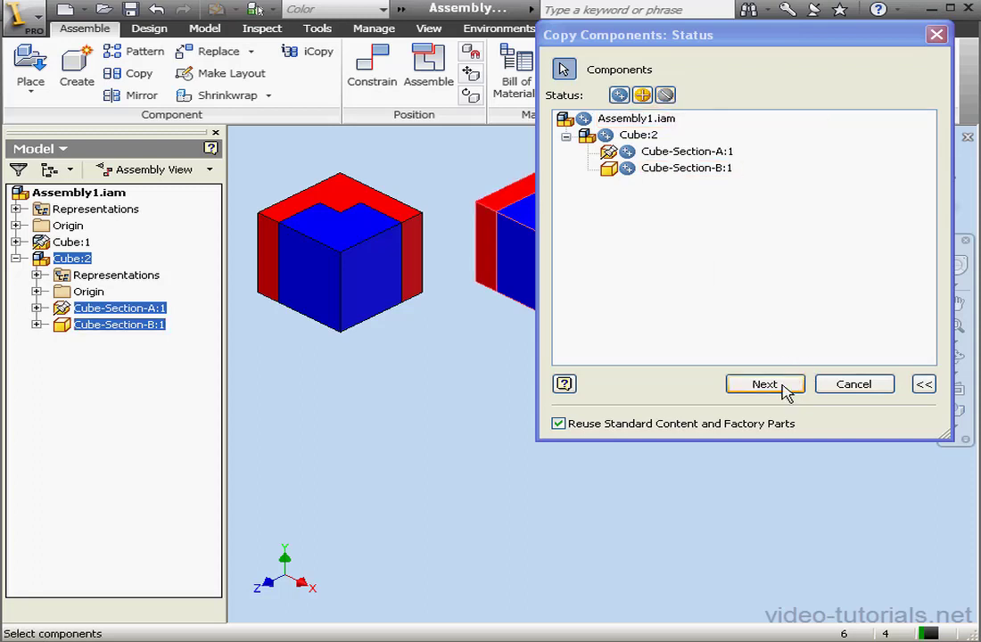
Step: Accept the _CPY file names to insert Cube_CPY, then undo that insertion
click(764, 383)
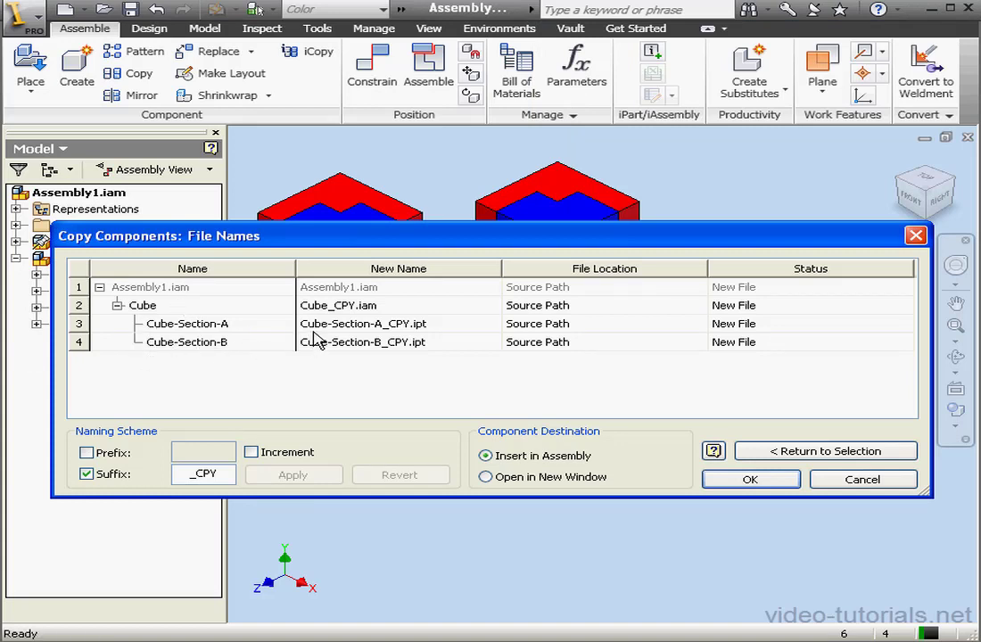
mouse_move(352, 321)
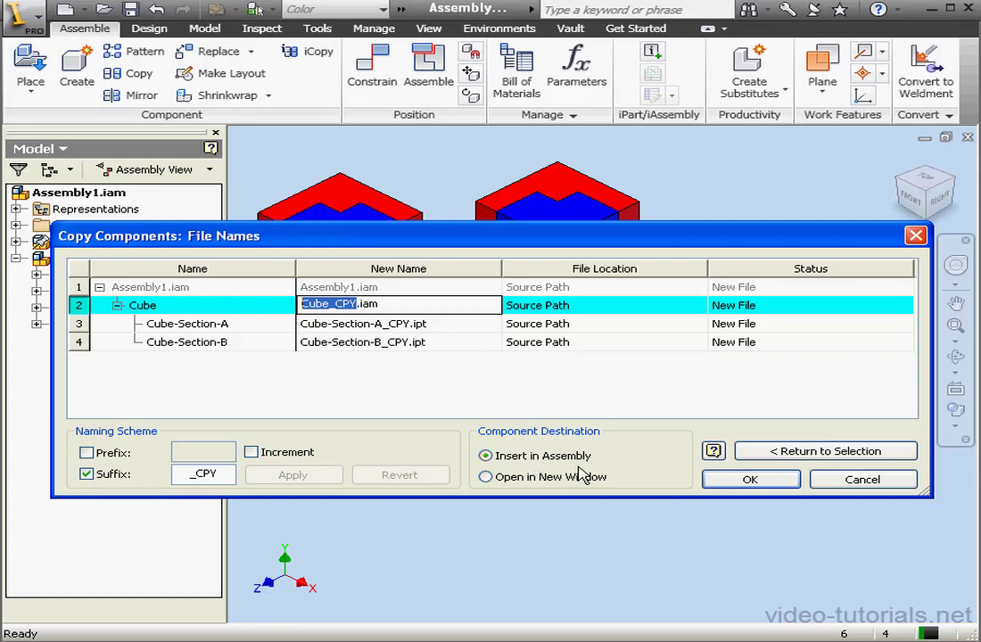
click(750, 479)
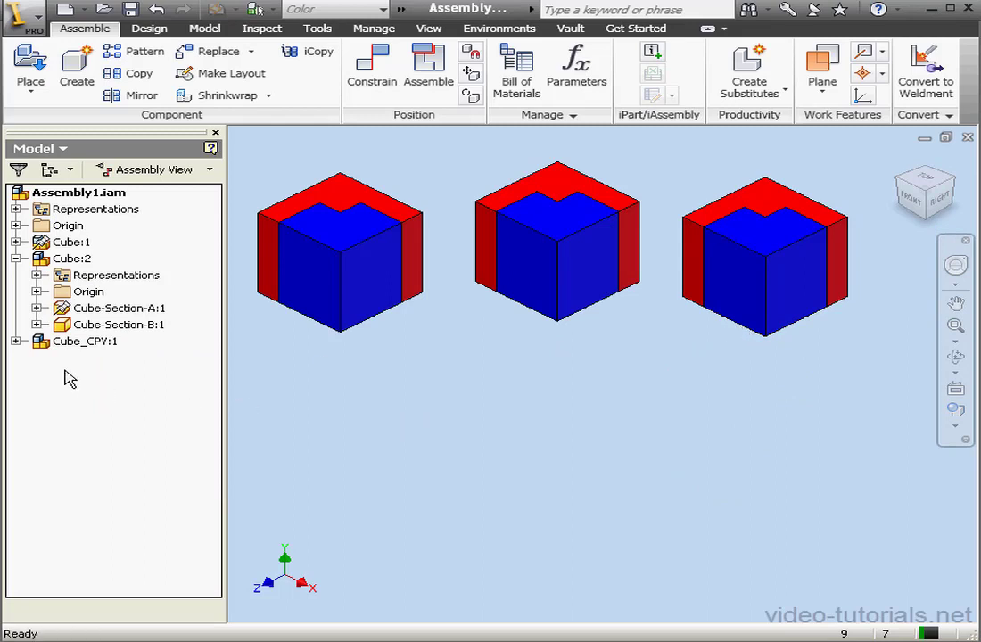
click(118, 407)
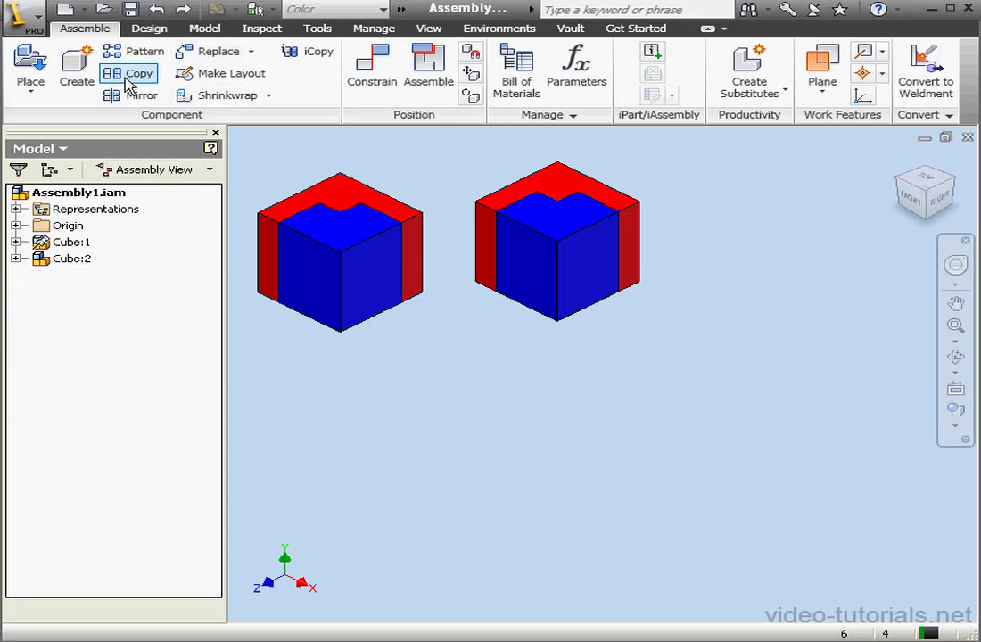
Step: Copy Cube:2 again with Reuse status and advance to the file-naming step
click(139, 73)
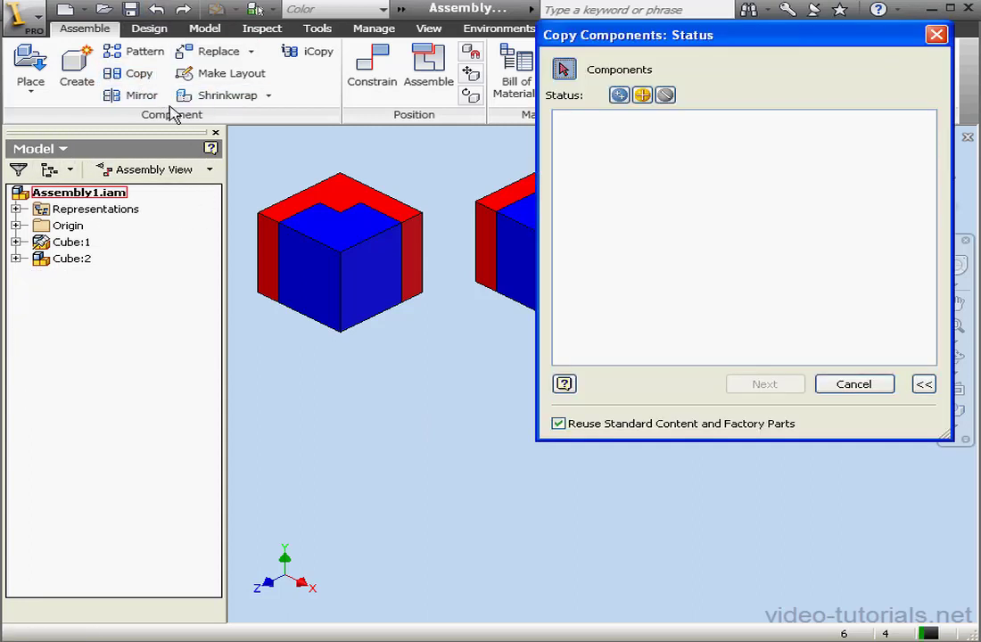
click(72, 258)
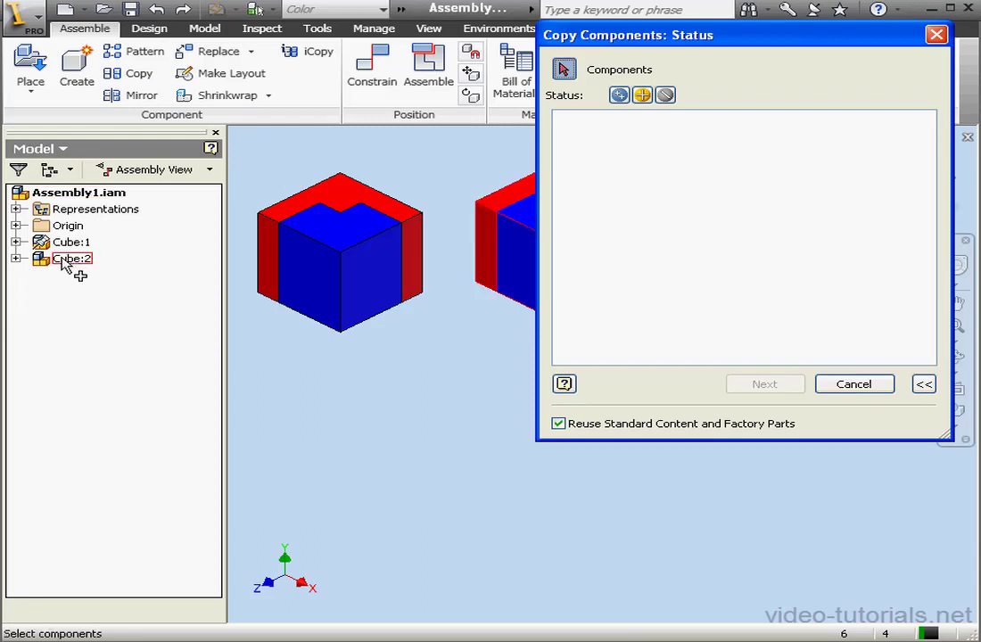
click(71, 258)
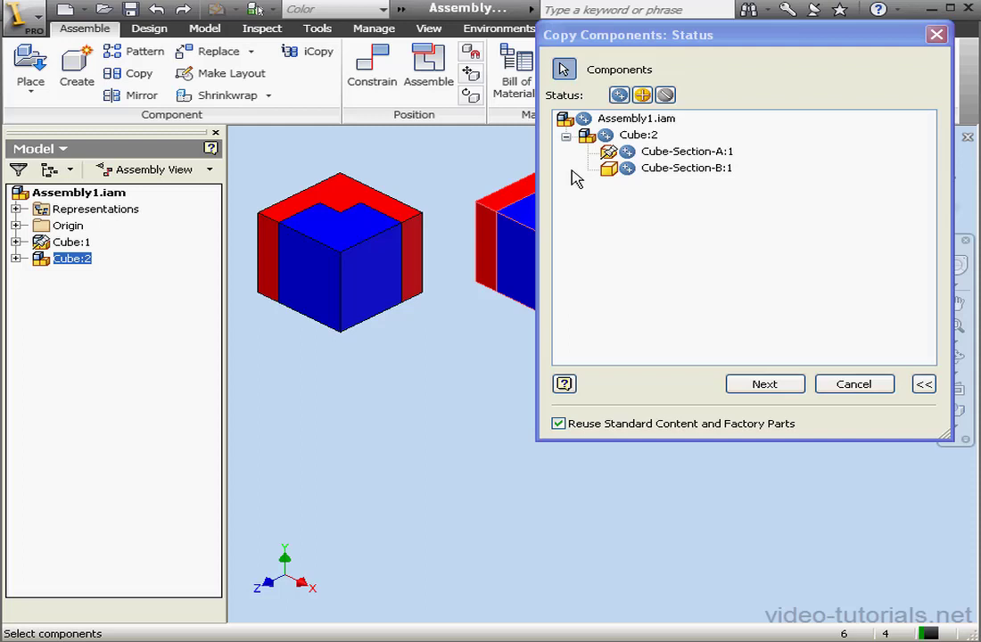
mouse_move(600, 154)
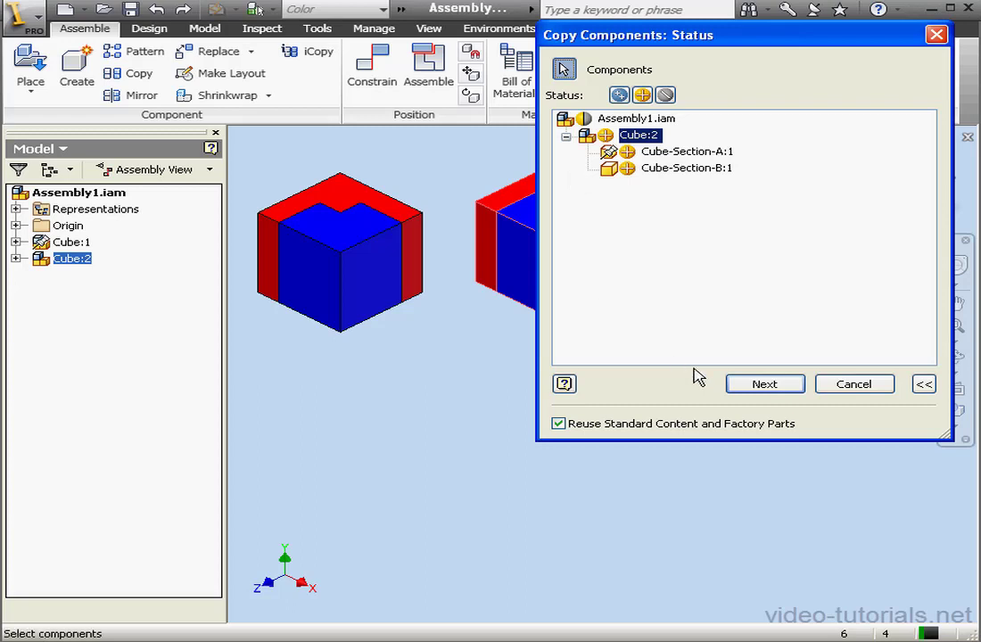
click(763, 383)
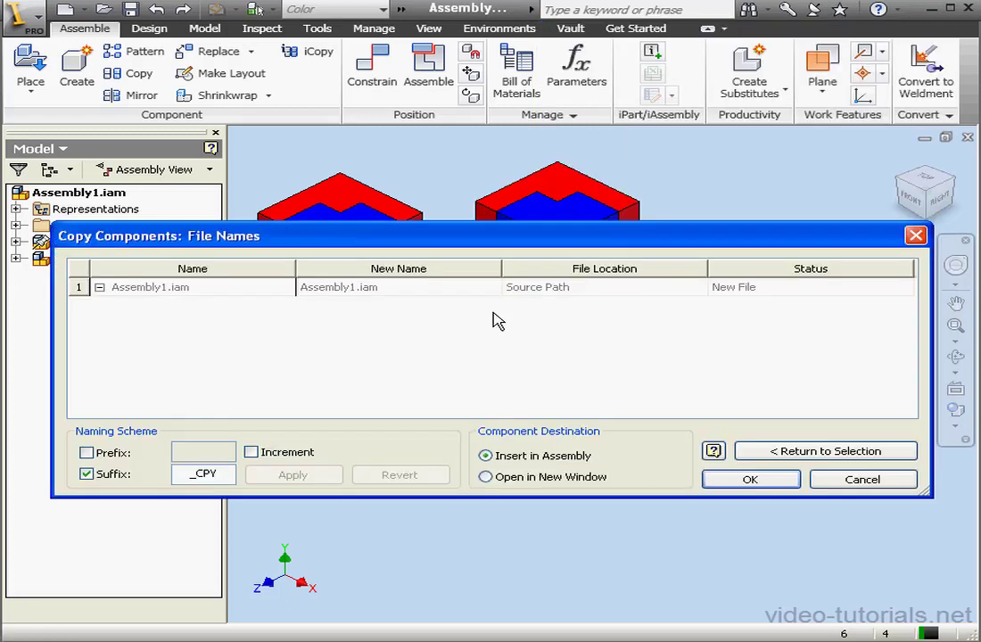
mouse_move(366, 318)
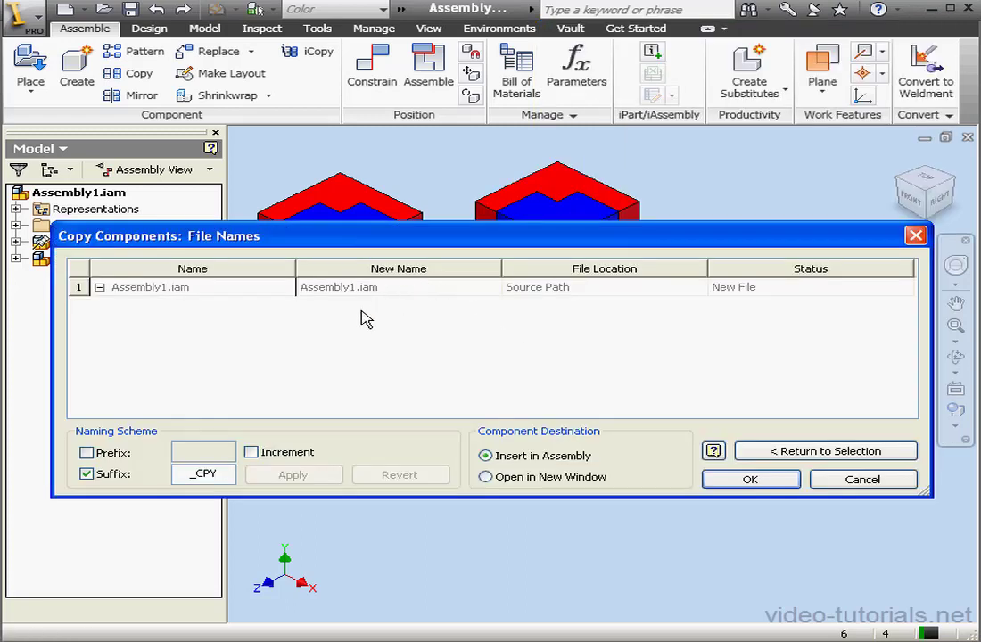
mouse_move(346, 305)
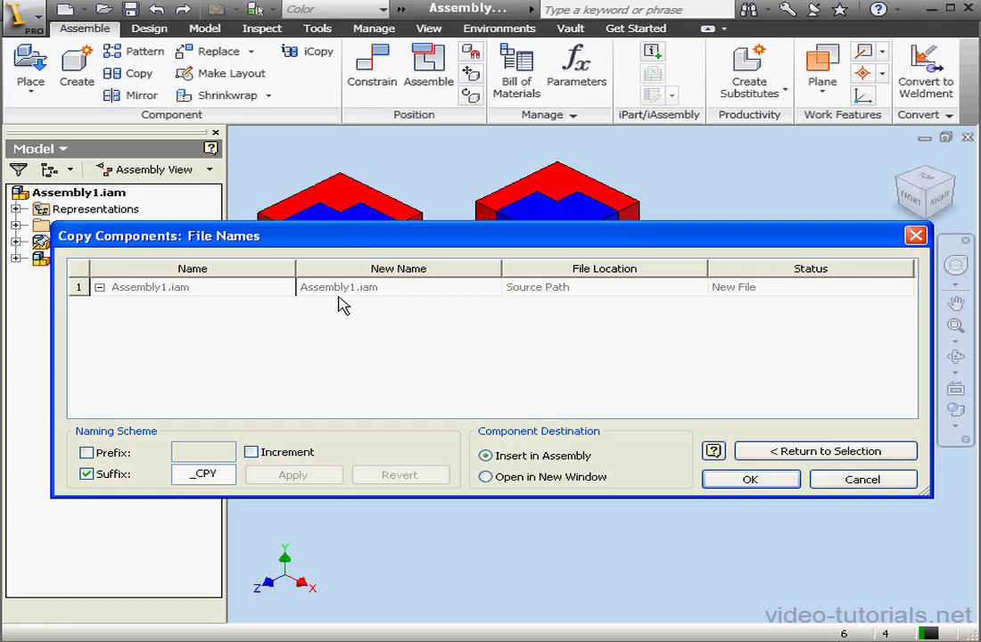
mouse_move(488, 355)
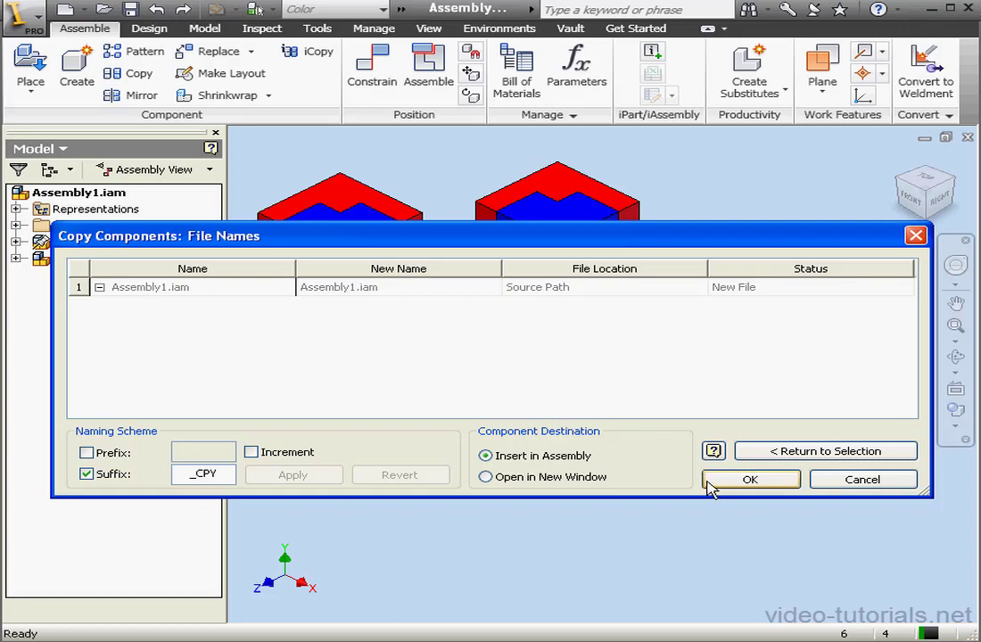
Step: Insert the reused copy as Cube:3, then select Cube:3 for deletion
click(750, 479)
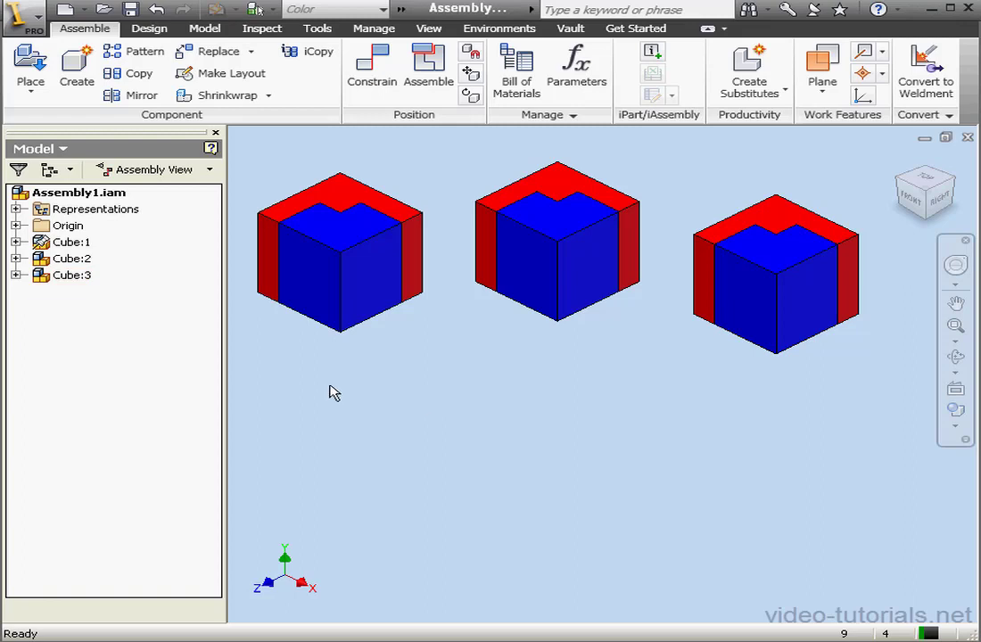
click(71, 274)
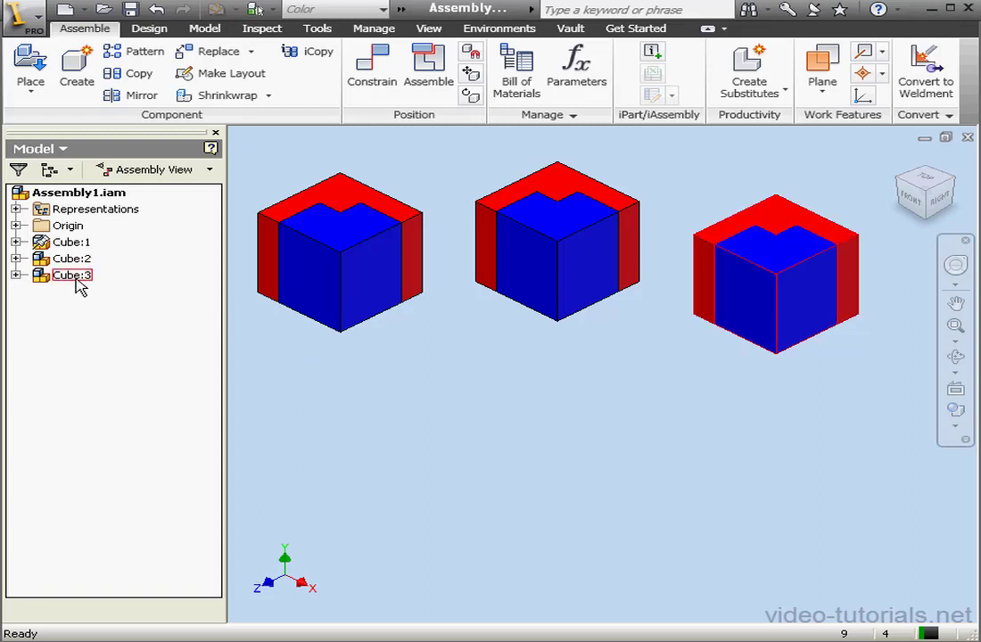
click(71, 258)
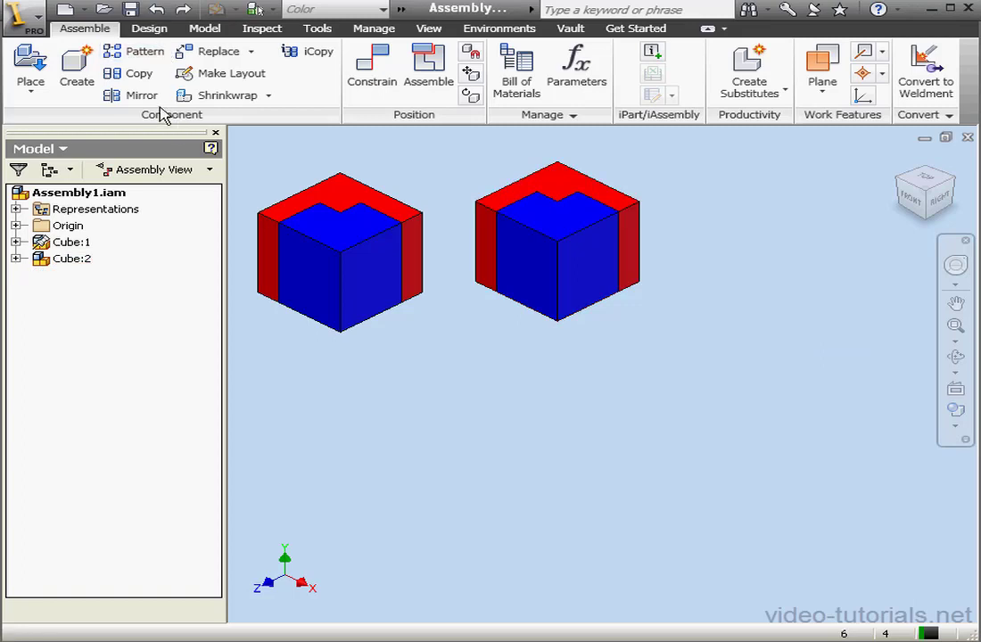
Step: Copy Cube:2 with Cube-Section-B excluded, listing Cube_CPY.iam and Cube-Section-A_CPY.ipt
click(138, 73)
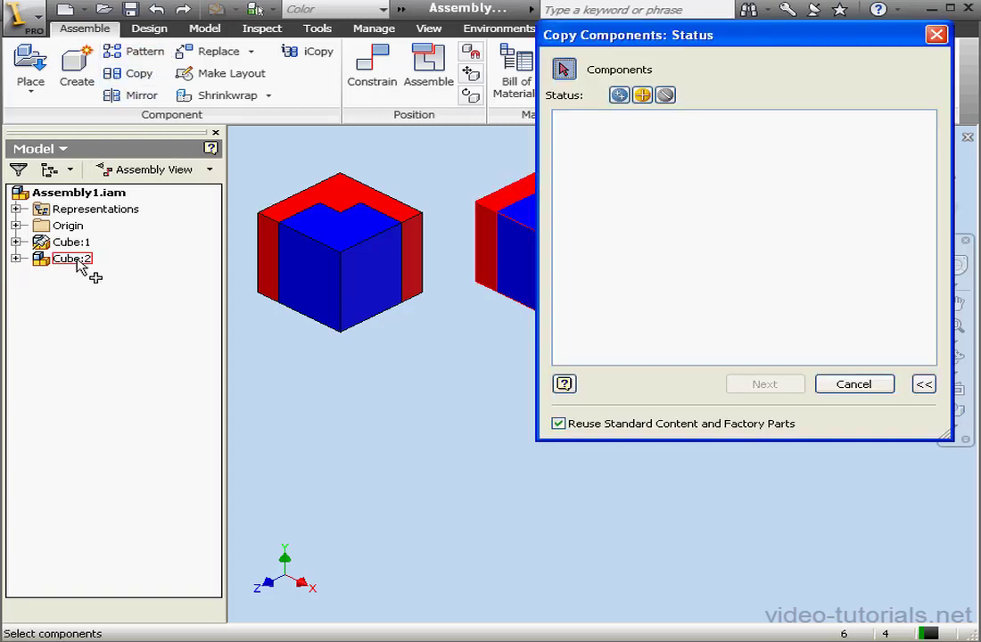
click(72, 258)
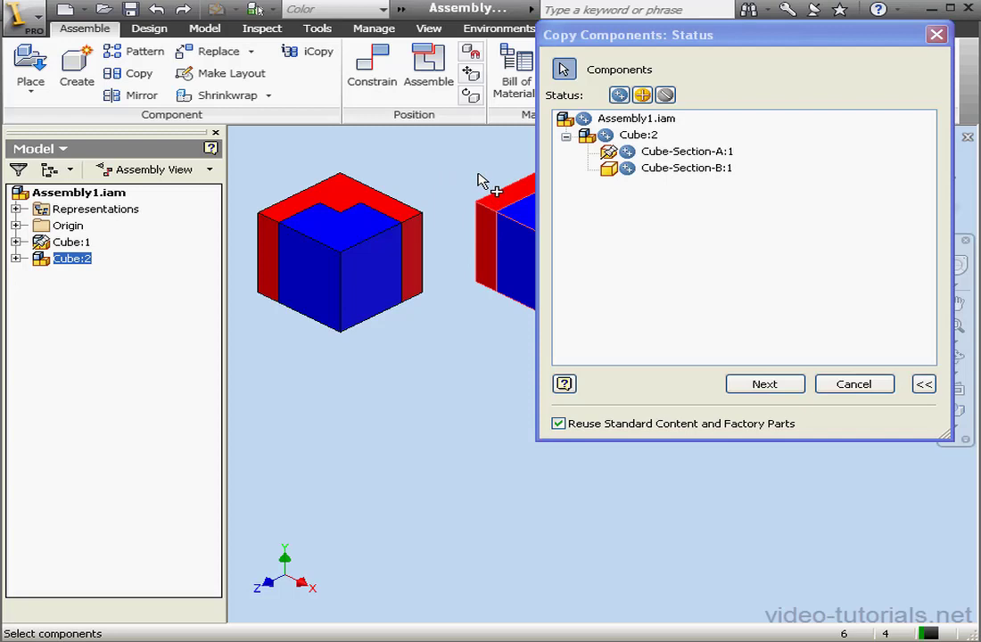
click(687, 168)
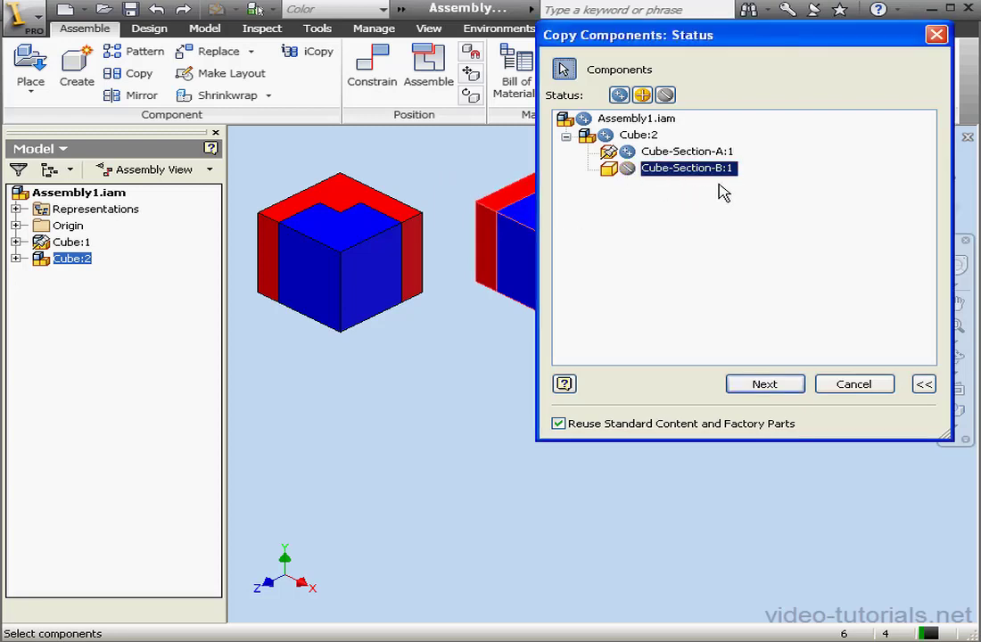
mouse_move(638, 199)
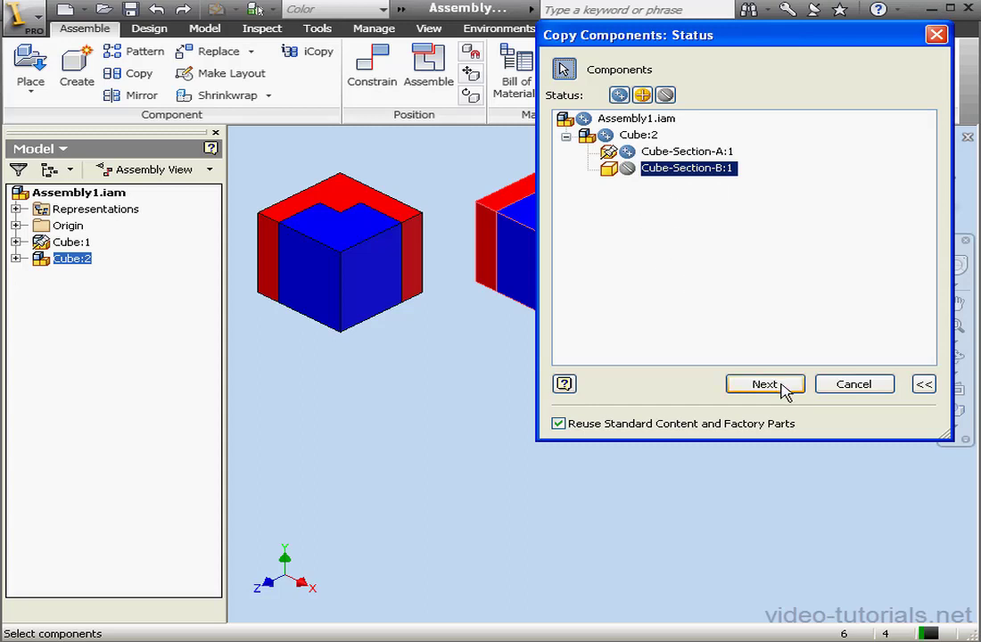
click(764, 384)
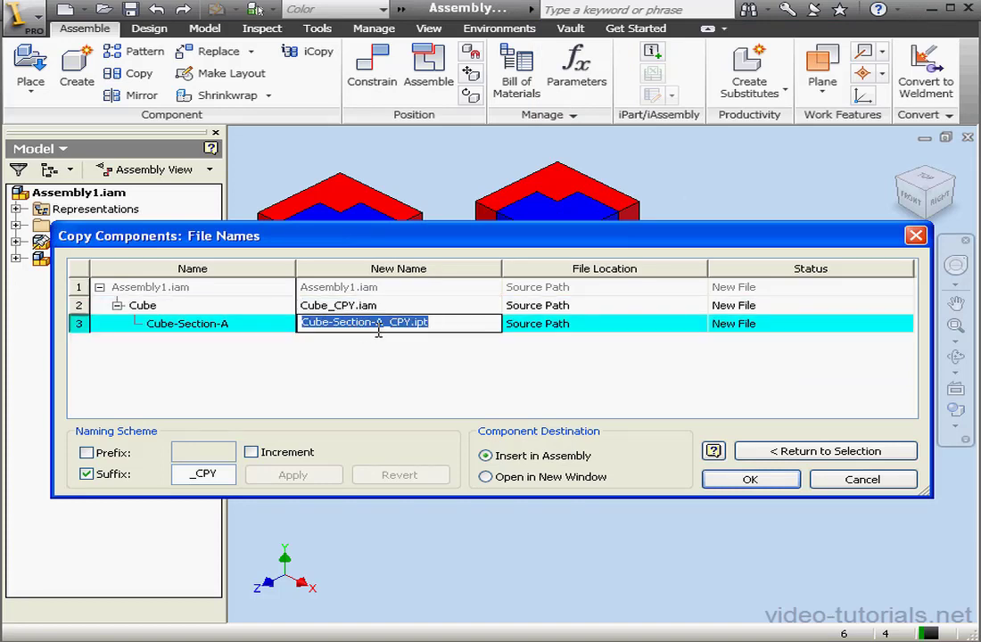
Step: Insert Cube_CPY:1, then expand Cube:2 and select Cube-Section-A:1
click(750, 478)
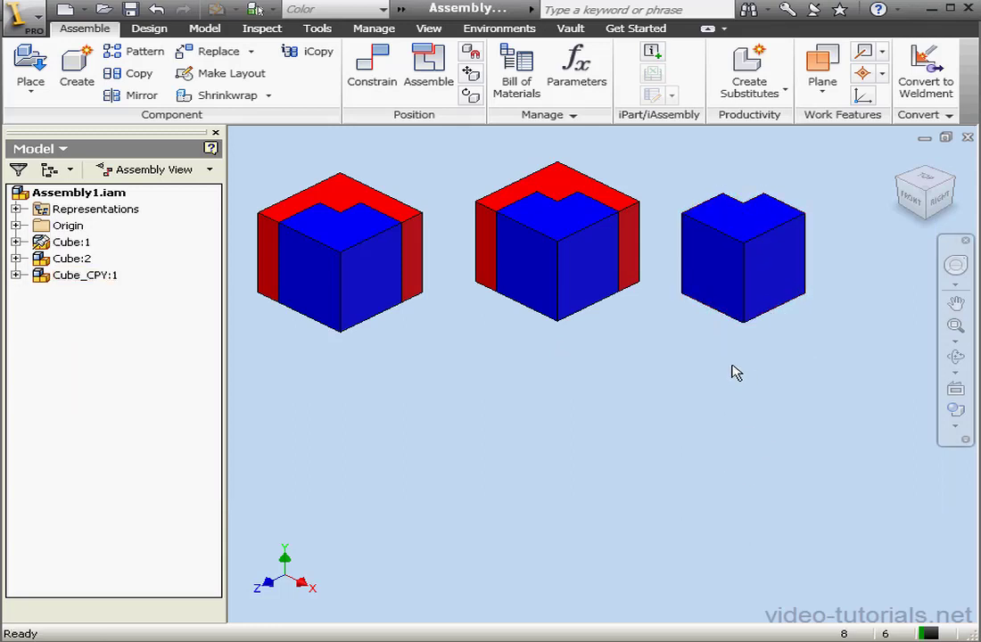
mouse_move(624, 425)
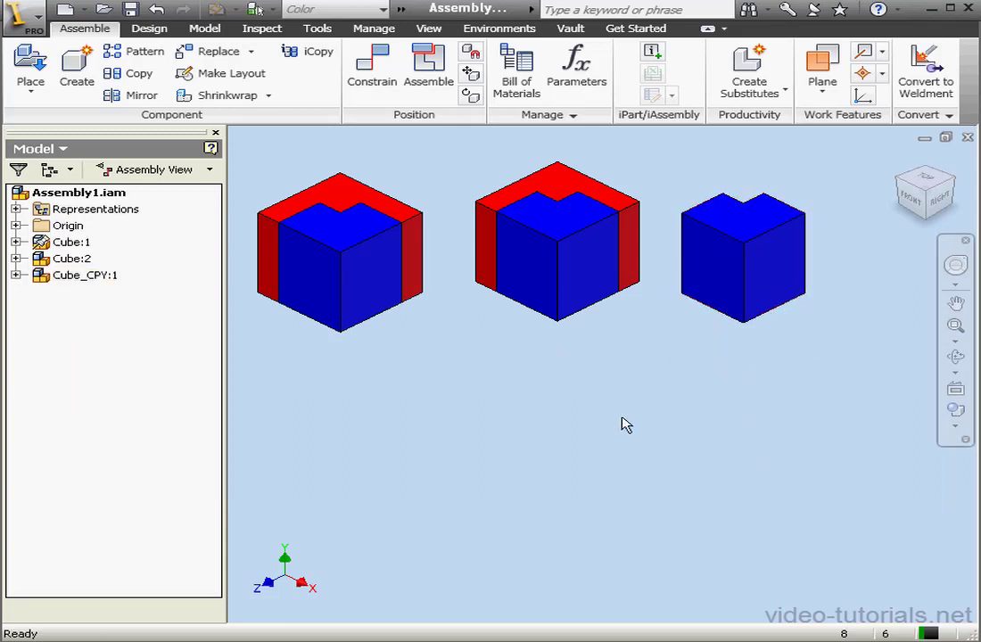
click(17, 258)
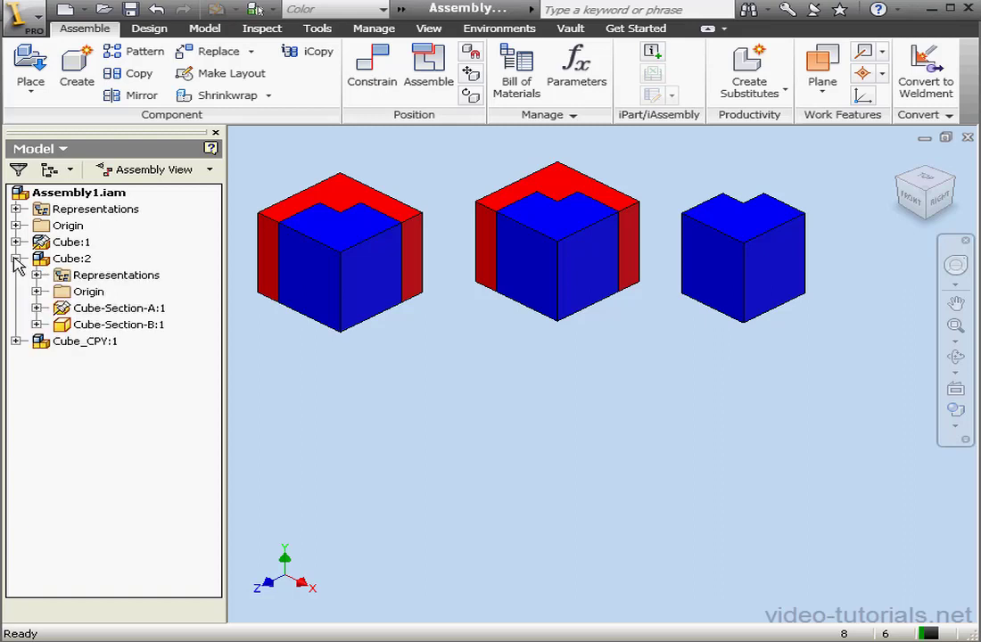
click(118, 323)
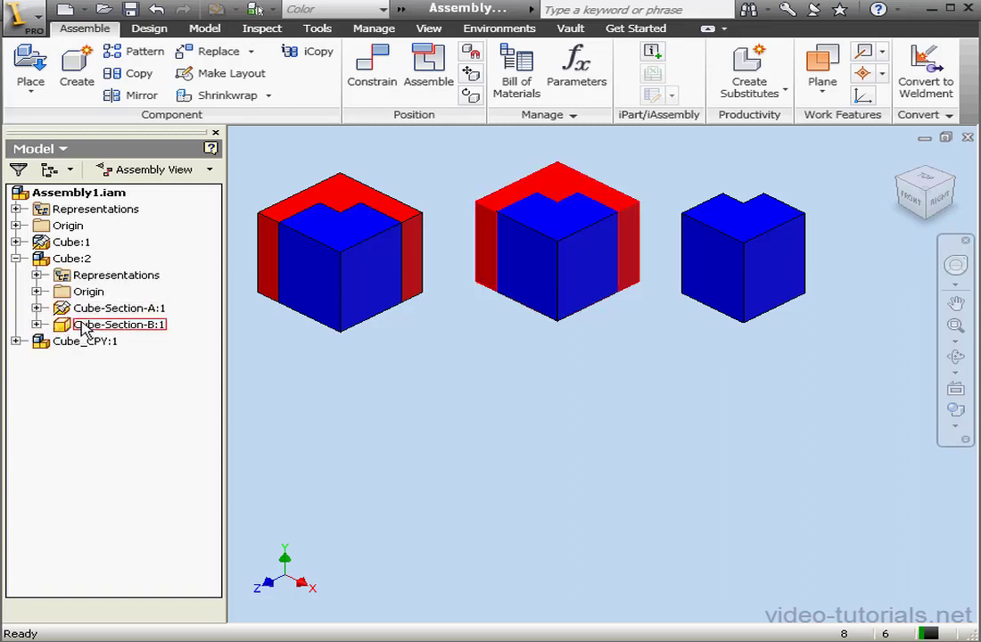
Step: Copy Cube-Section-A:1, paste it into the assembly, then right-click Cube-Section-B:1
right_click(120, 323)
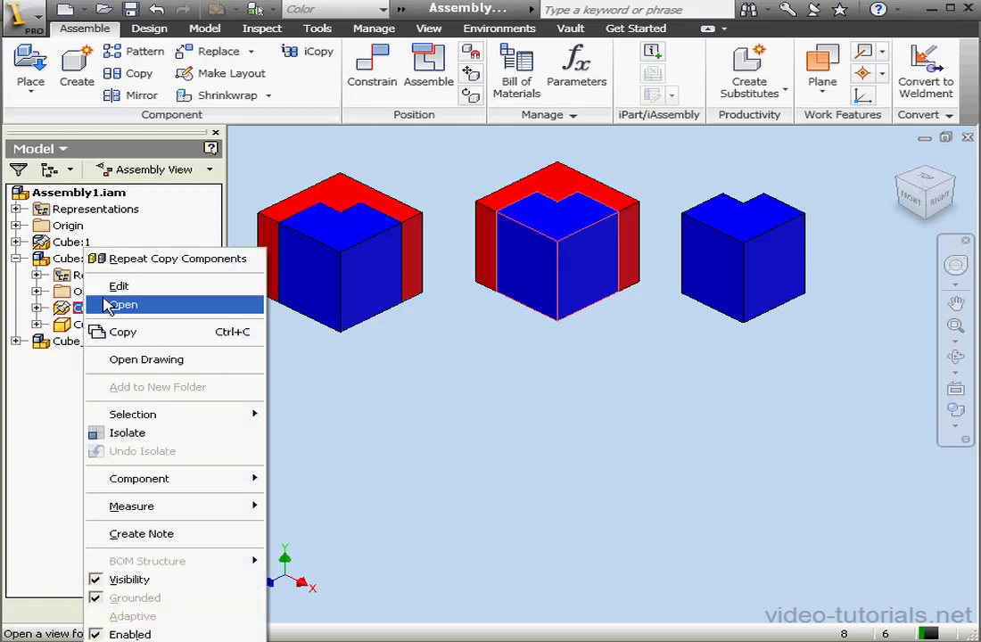
click(120, 305)
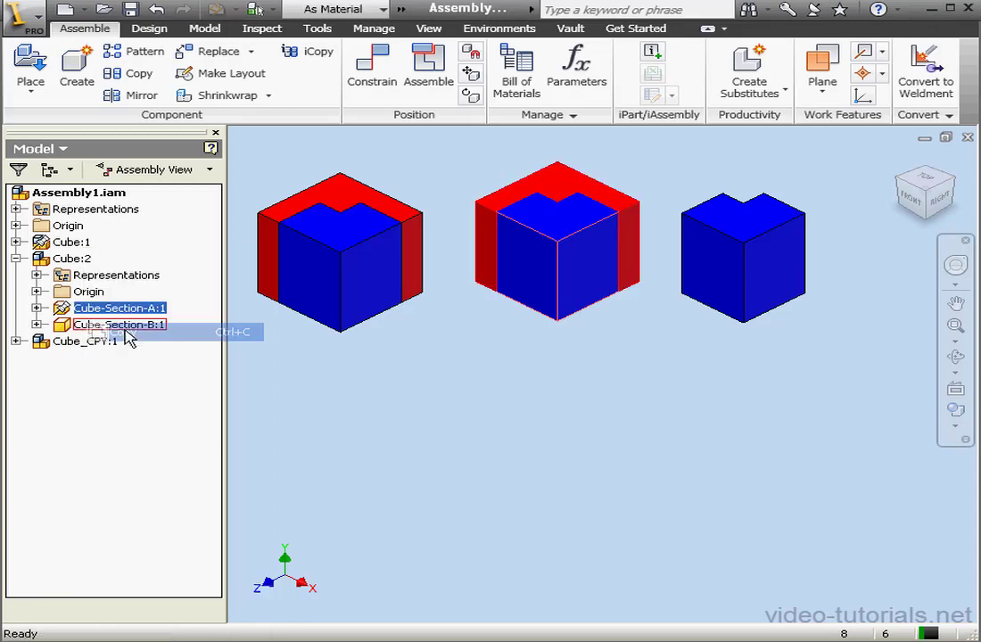
right_click(120, 308)
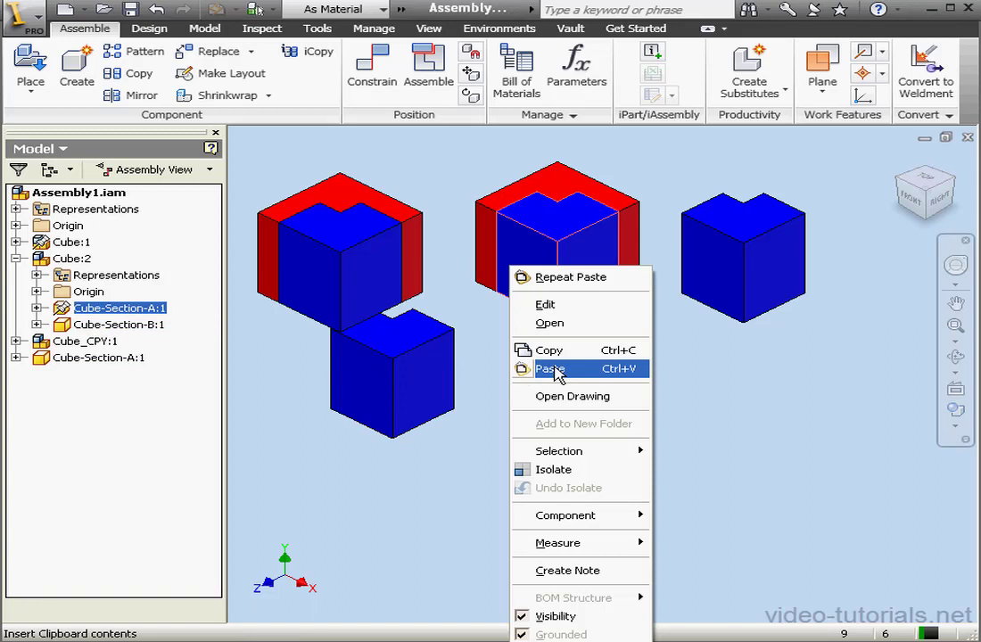
click(551, 368)
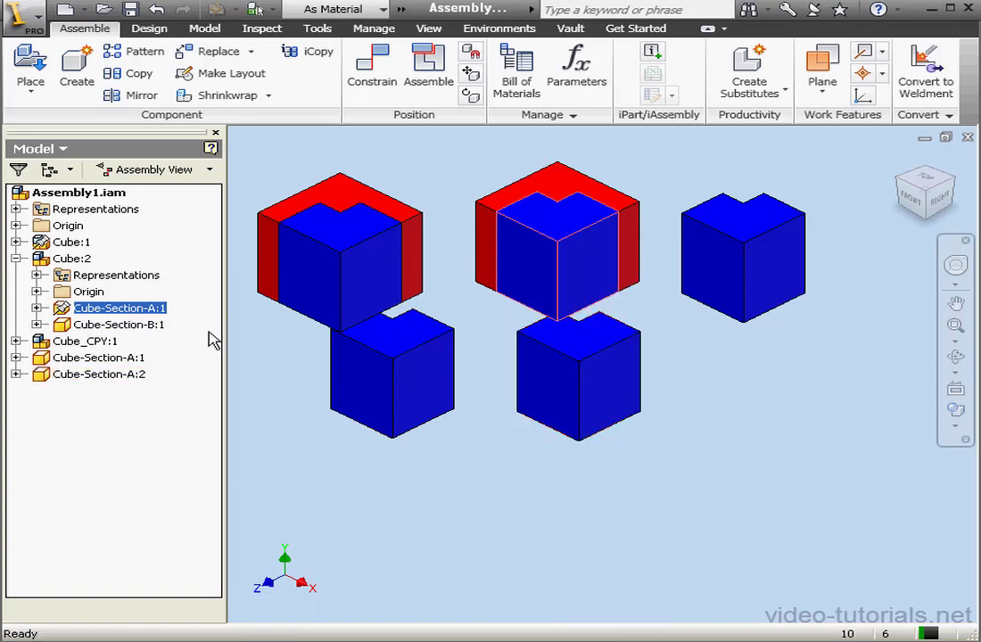
right_click(111, 324)
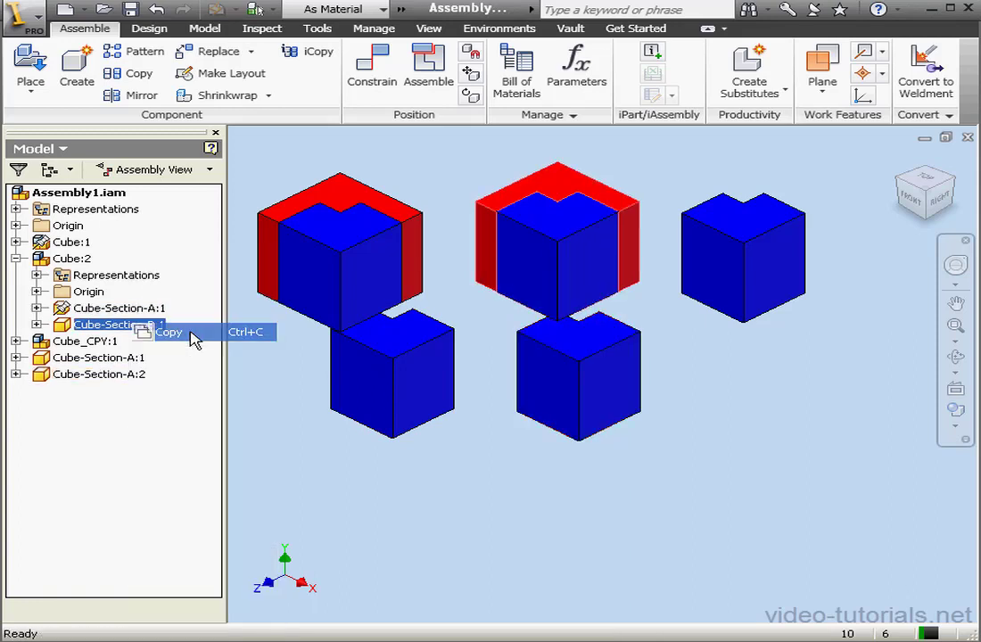